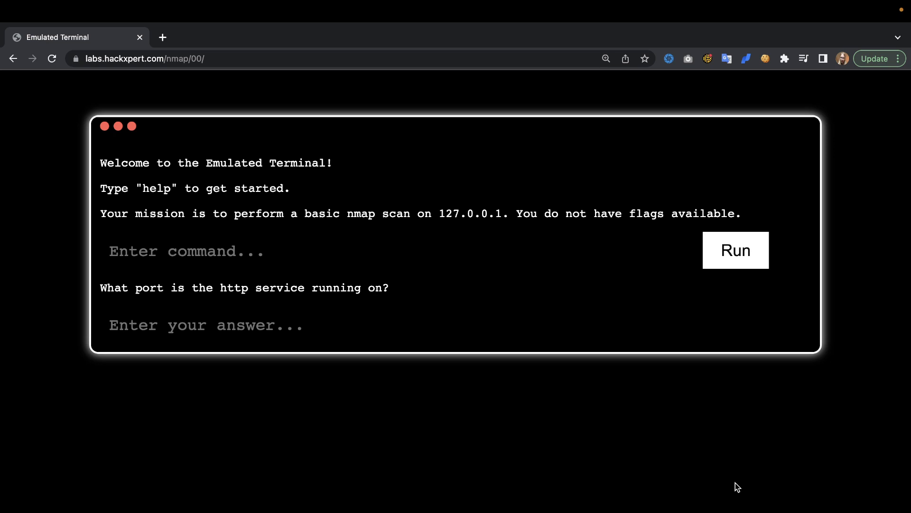
mouse_move(529, 277)
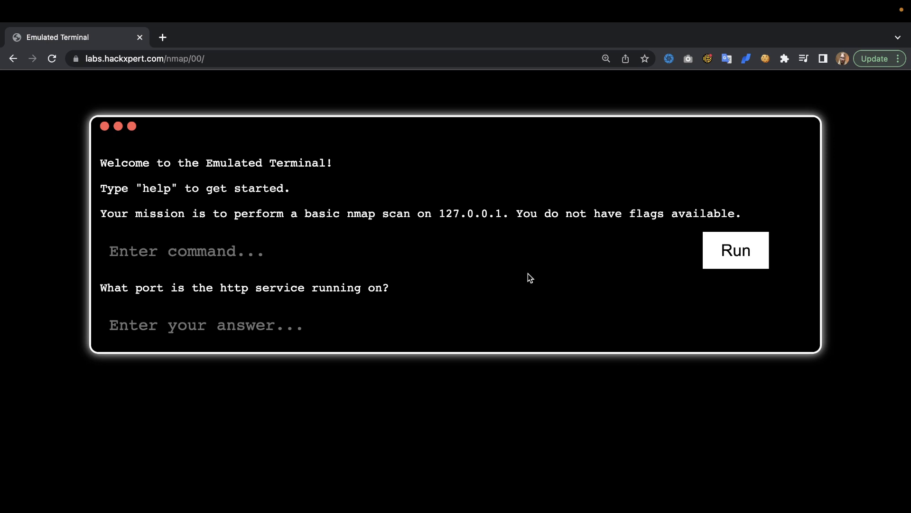
- Run a basic nmap scan of 127.0.0.1
click(393, 251)
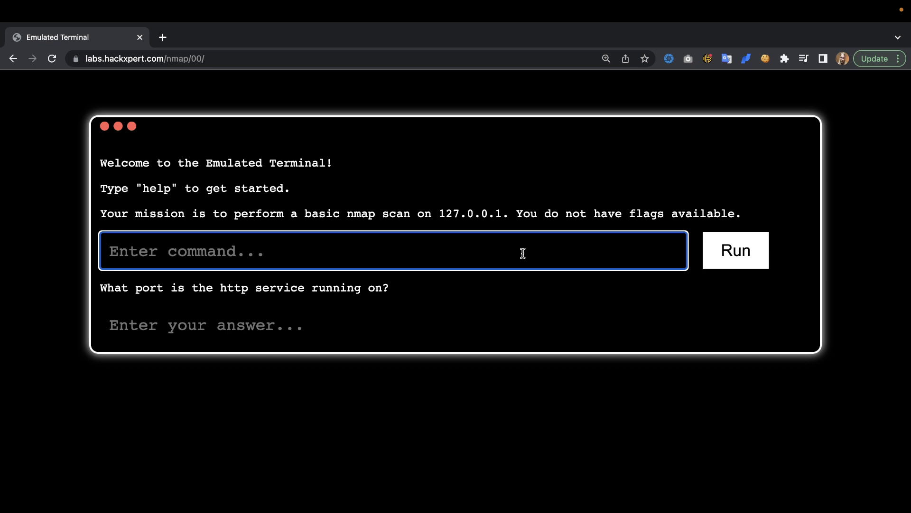
text(nmap 127)
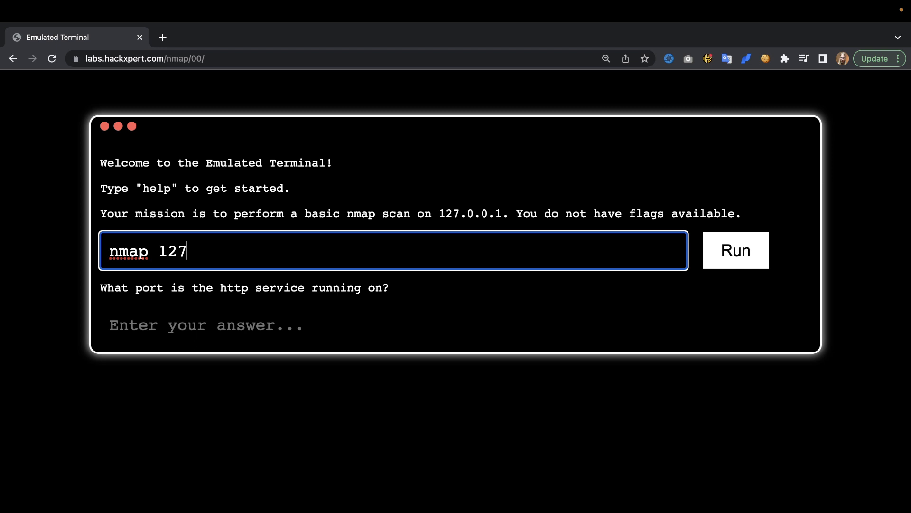
text(.0.0)
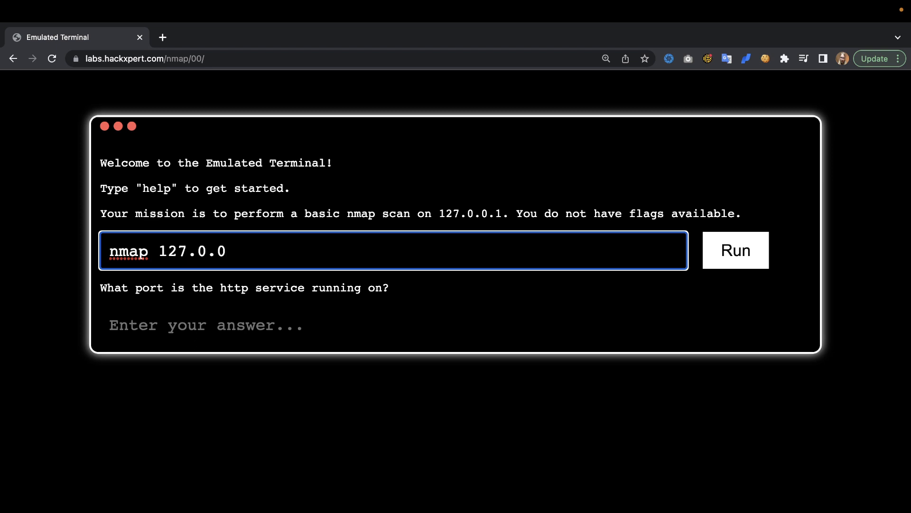
click(735, 251)
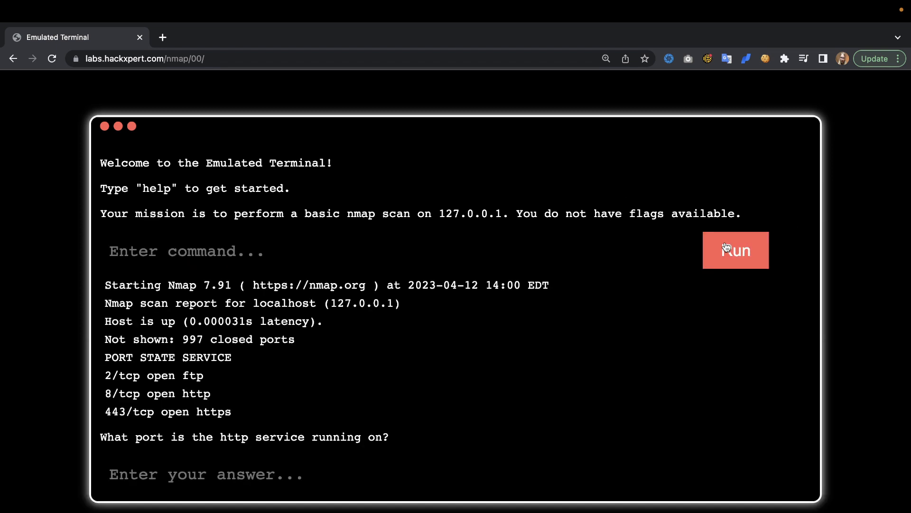
- Submit 8 as the port running http
click(394, 473)
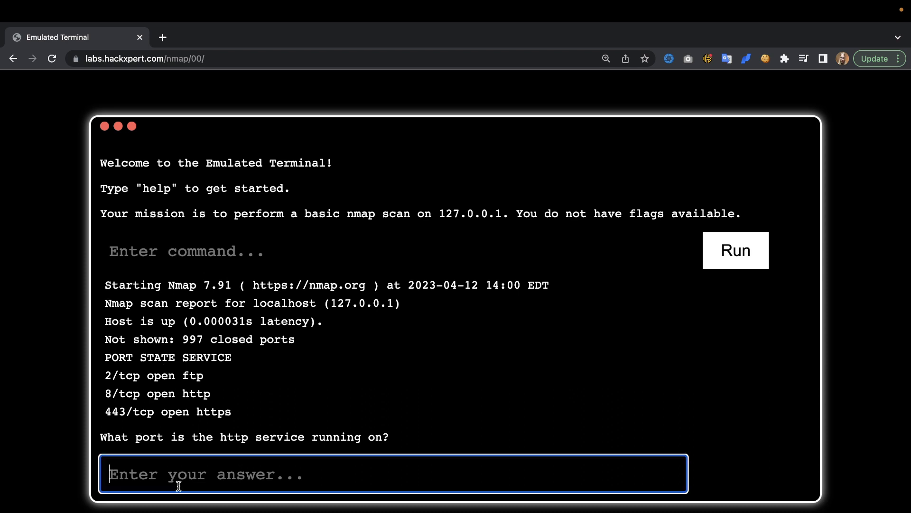
text(8)
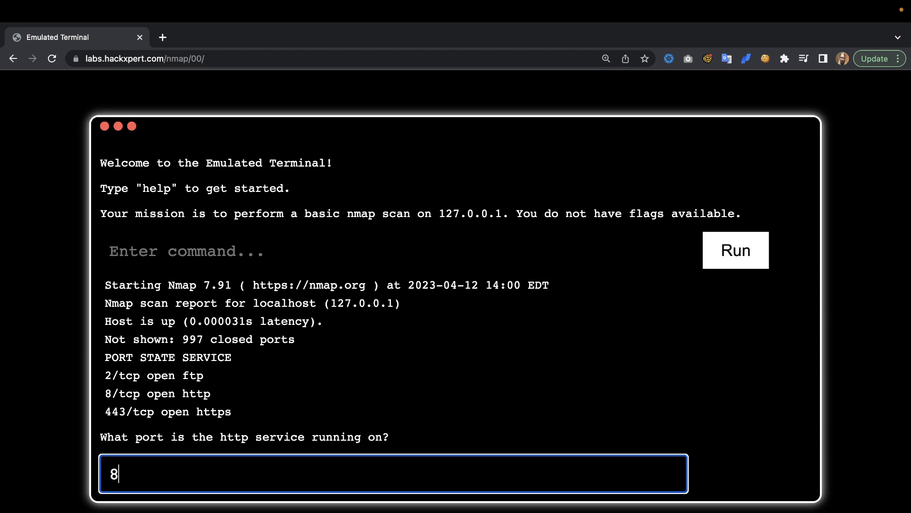
click(734, 251)
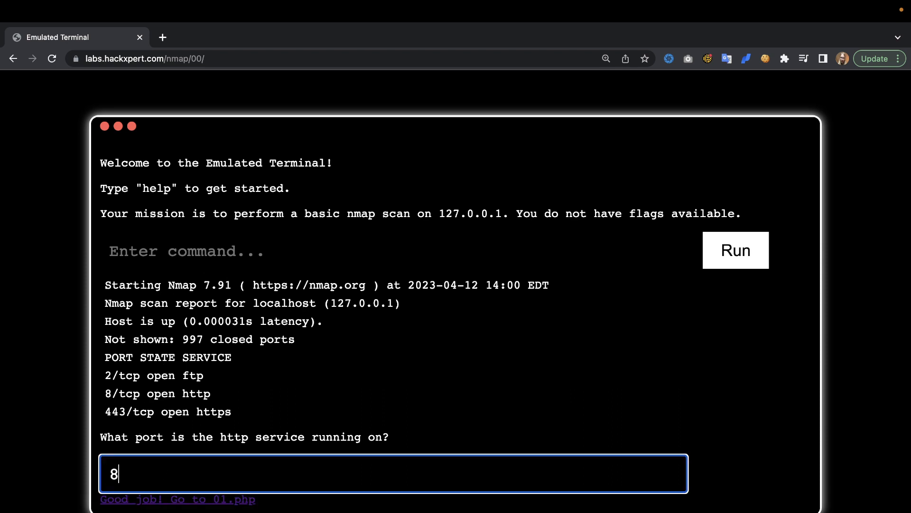
- On the banner enumeration level, run nmap -sV 127.0.0.1 and answer Apache version 2.4.46
click(177, 499)
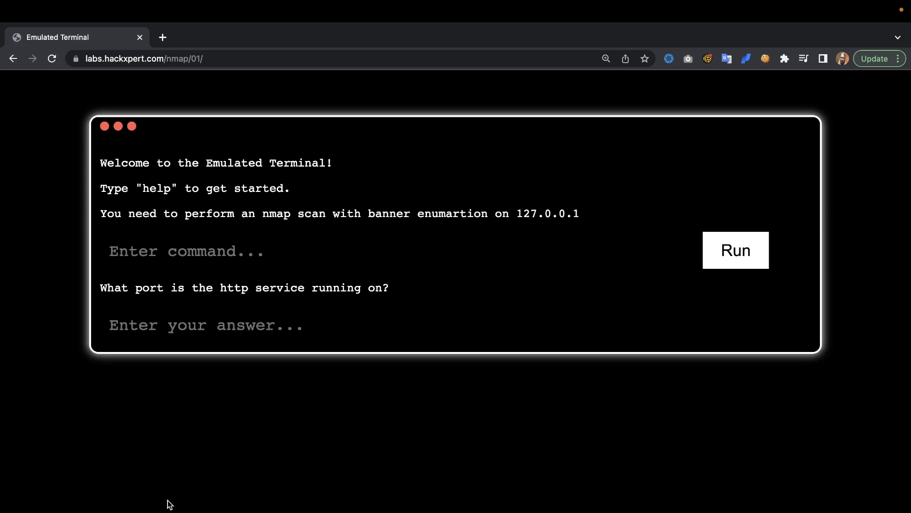
click(191, 251)
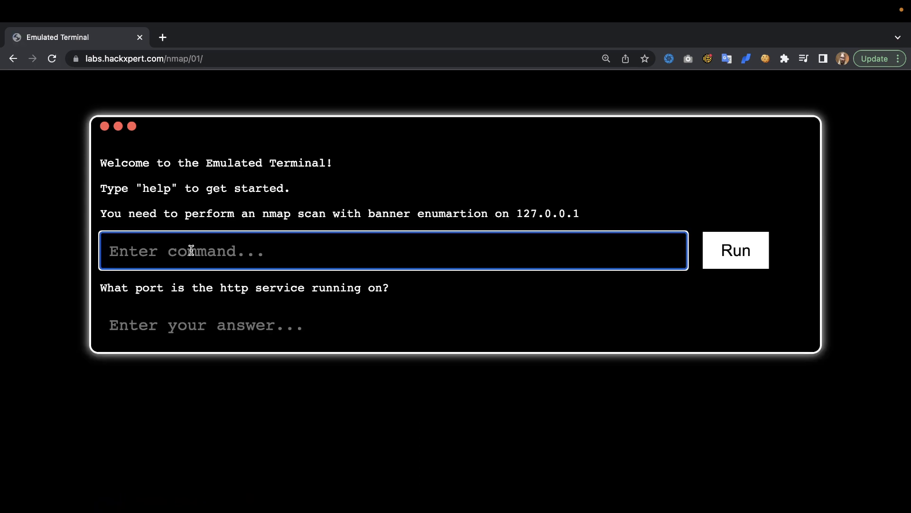
text(nmap -sV)
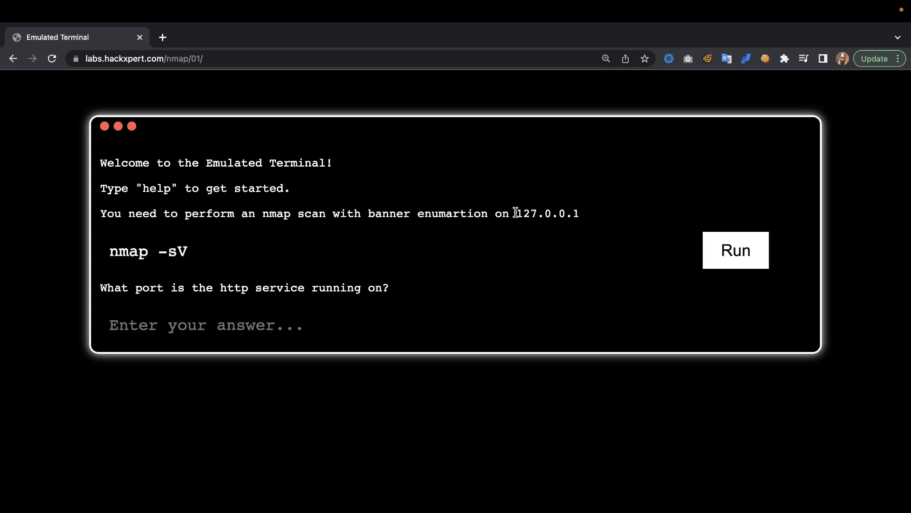
text(127.0.0.1)
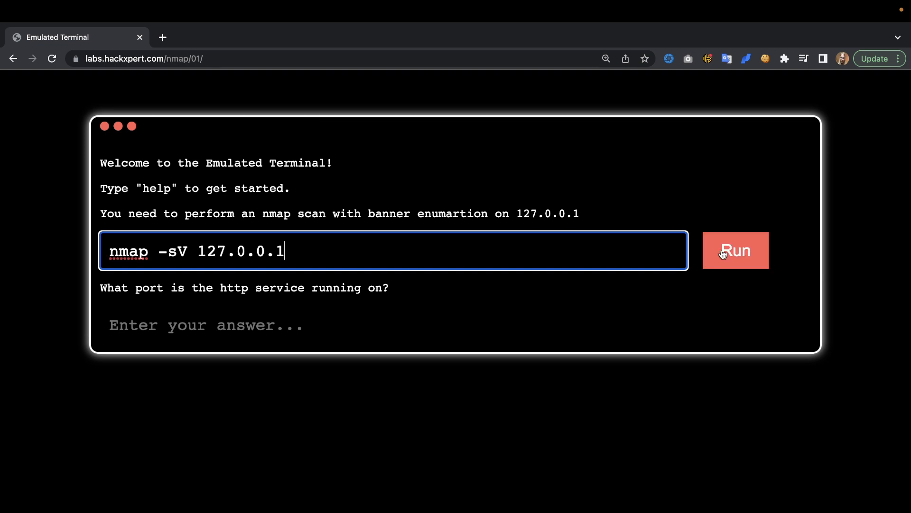
click(735, 250)
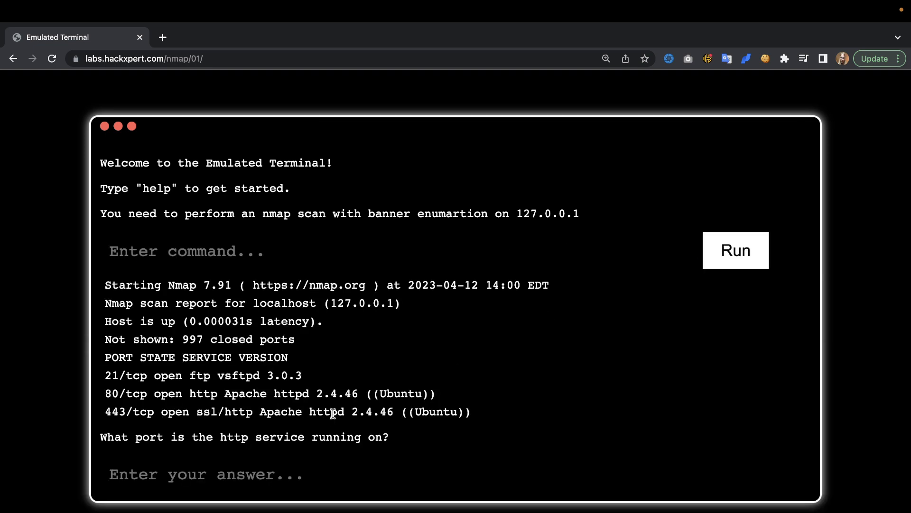
mouse_move(235, 436)
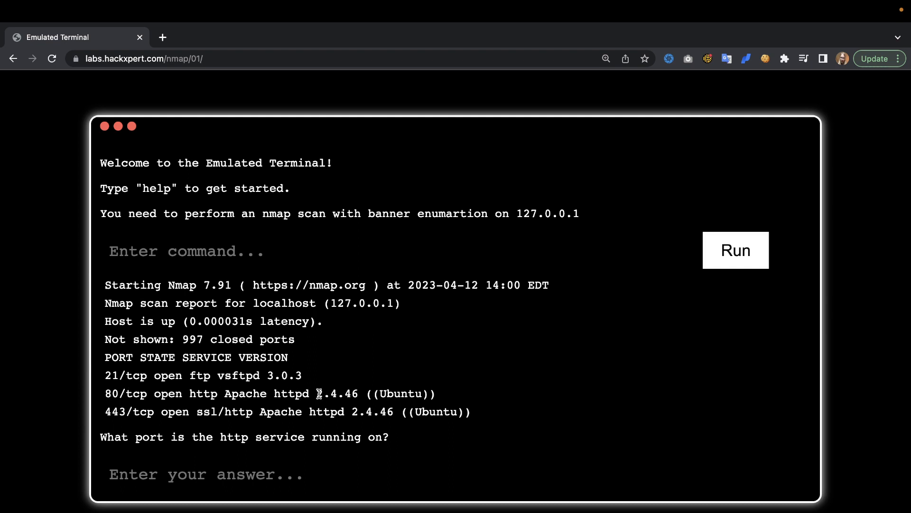
double_click(337, 394)
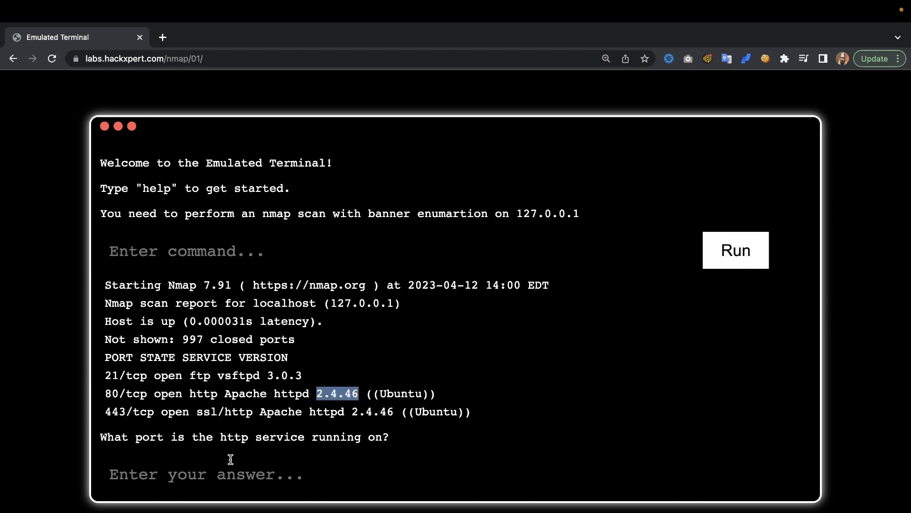
text(2.4.46)
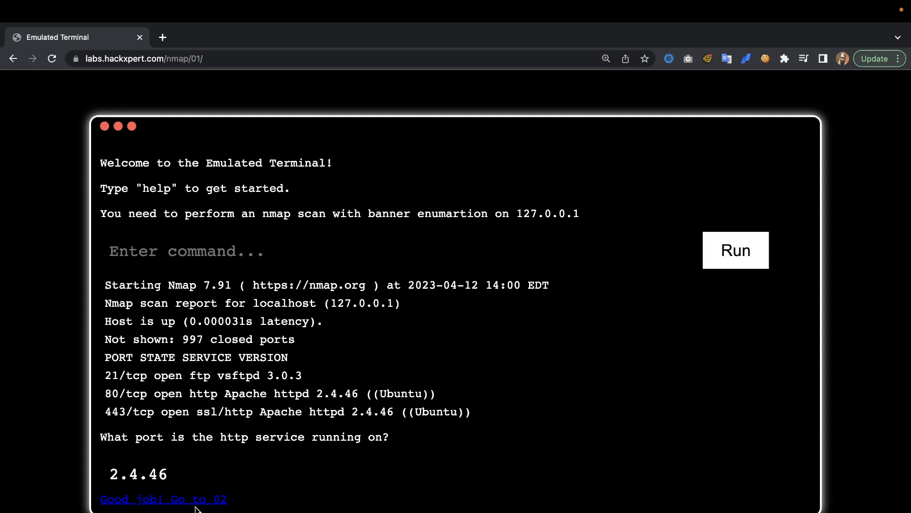
- On the scripting engine level, run nmap -sC against 127.0.0.1
click(163, 499)
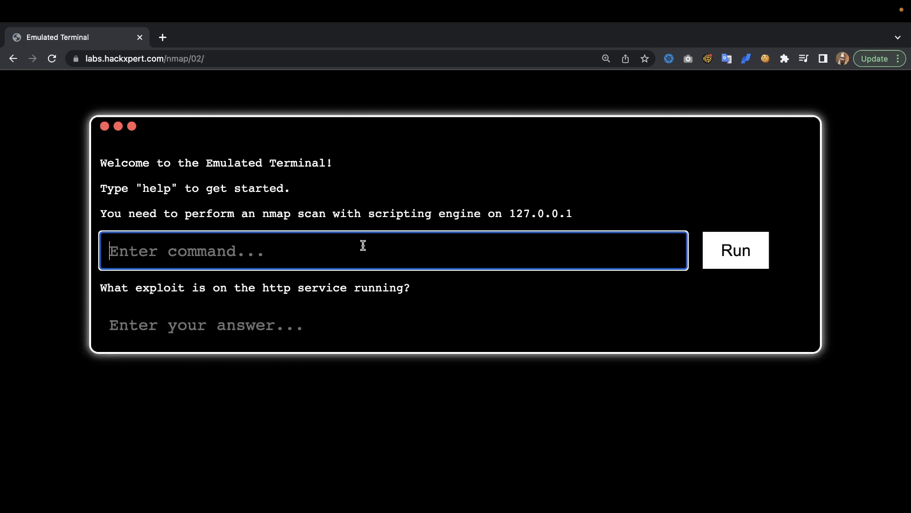
text(n)
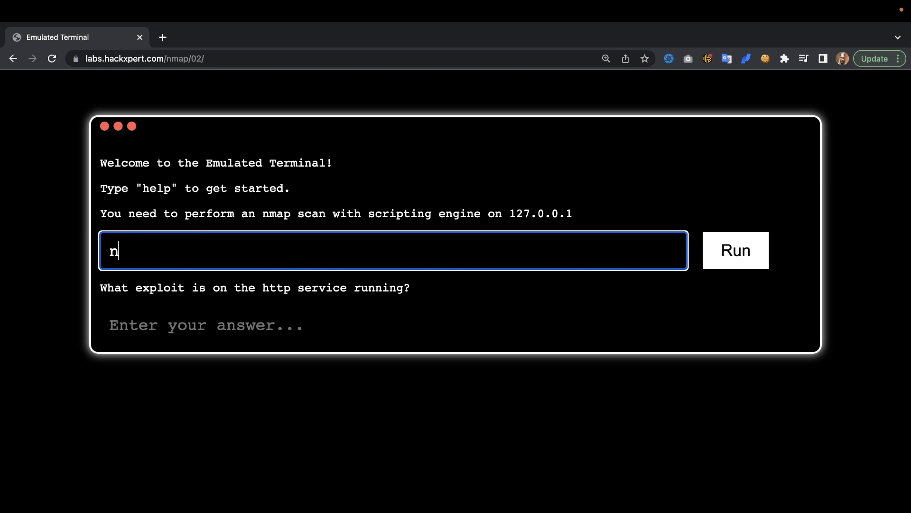
text(map -sC)
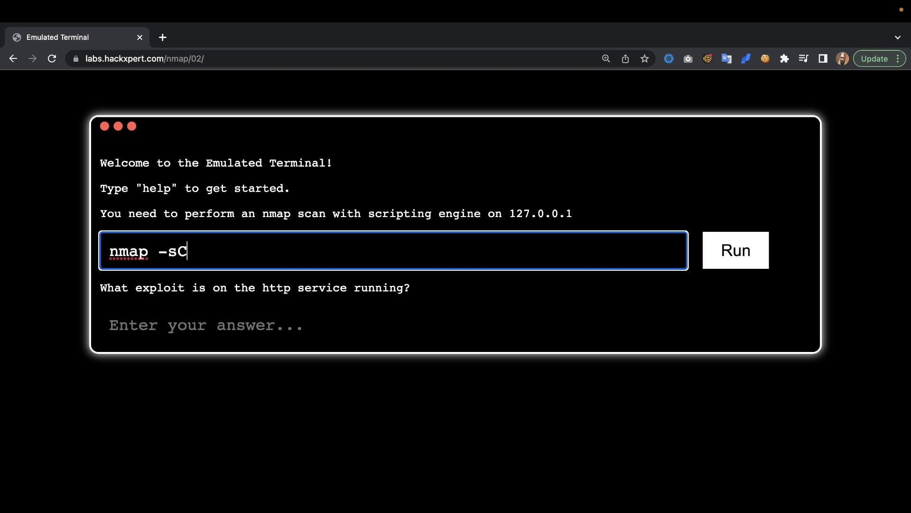
text(2.4.46)
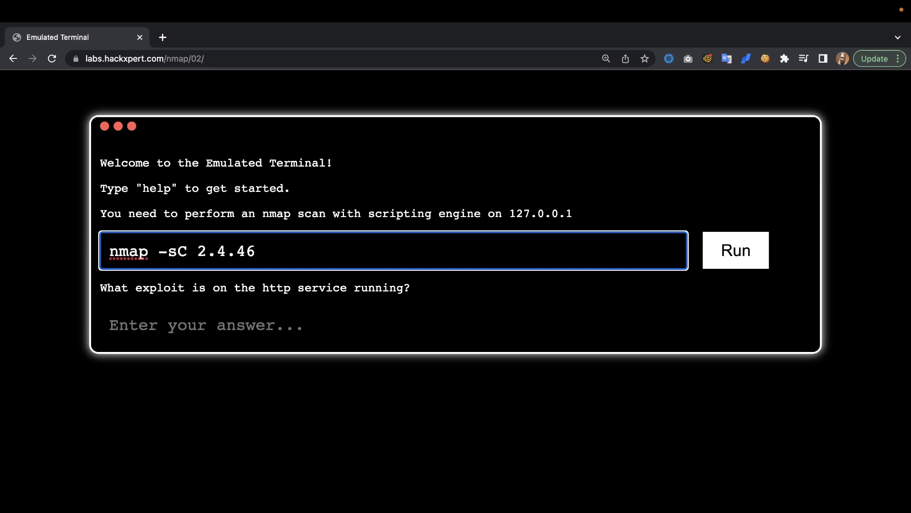
text(17)
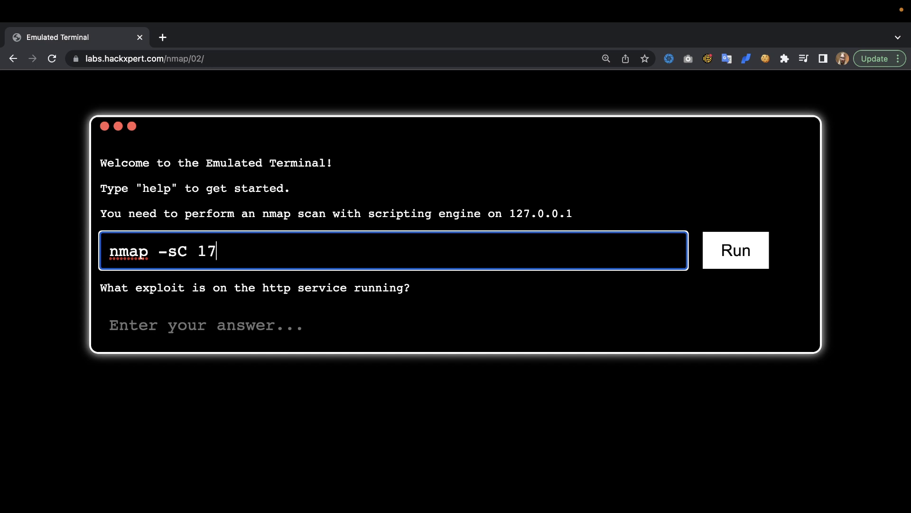
text(27.)
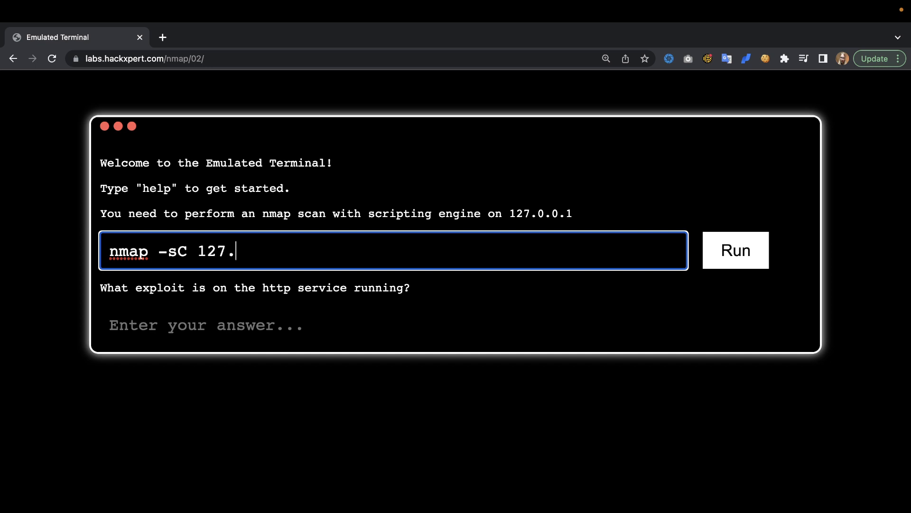
text(0.0.1)
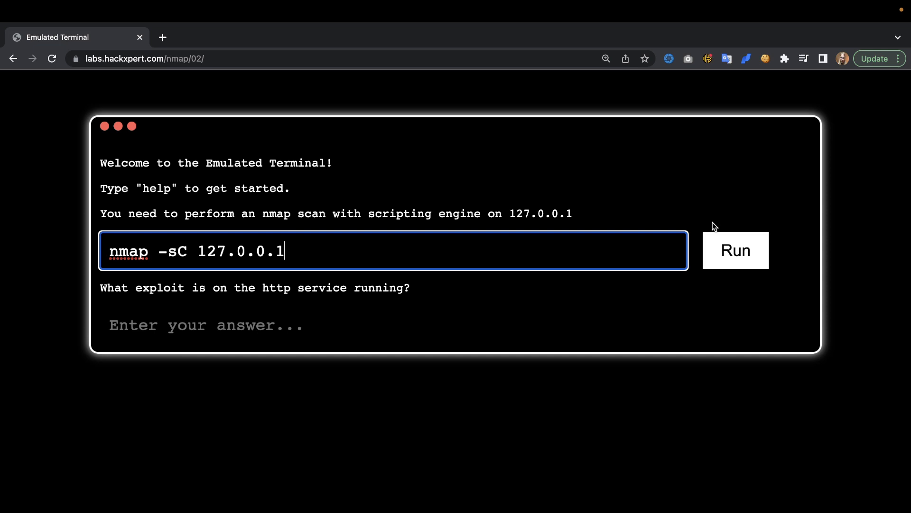
click(735, 250)
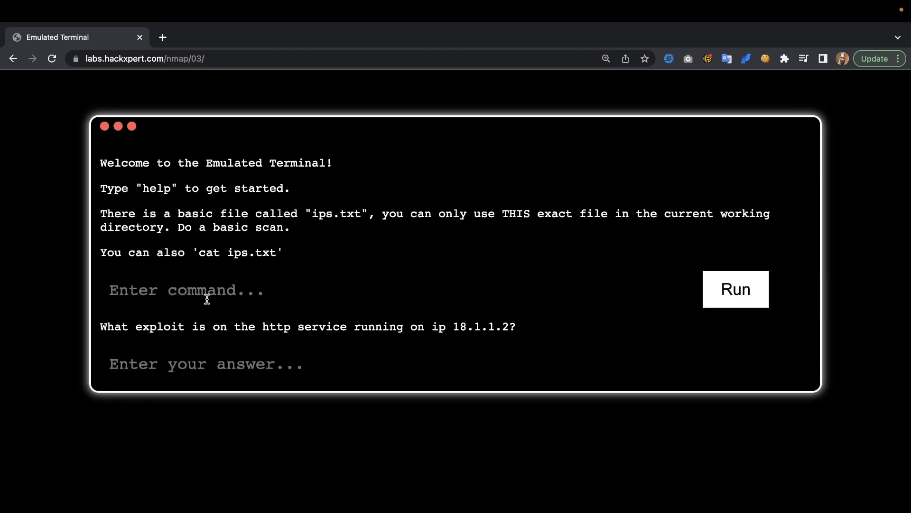
- Print ips.txt, listing hosts 18.1.1.1 and 18.1.1.2
text(cat)
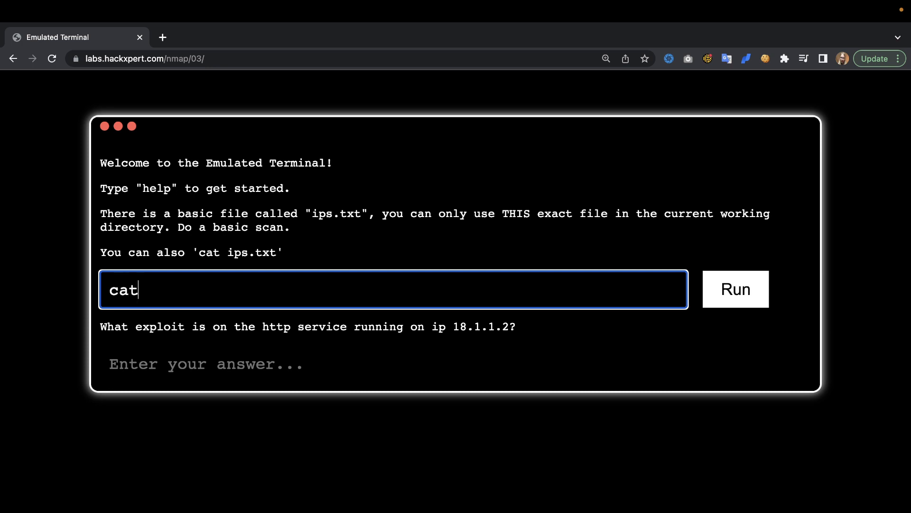
text(ips.txt)
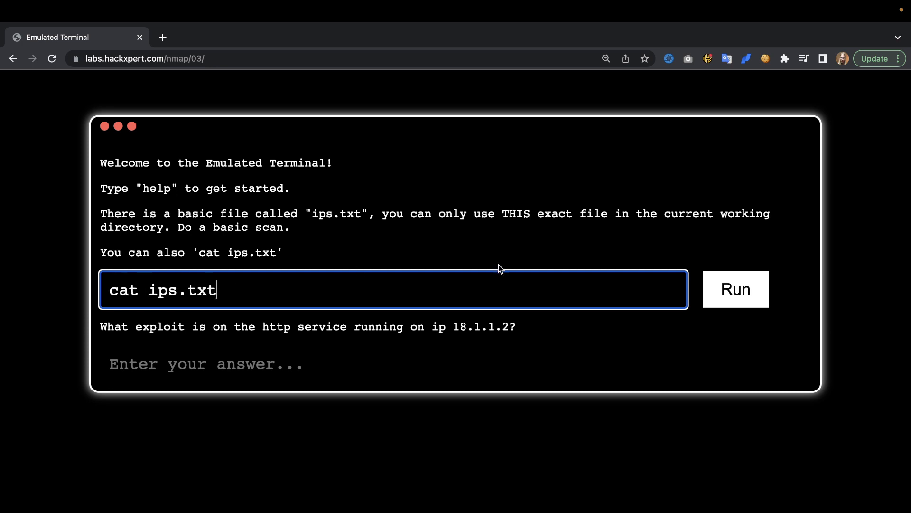
click(734, 289)
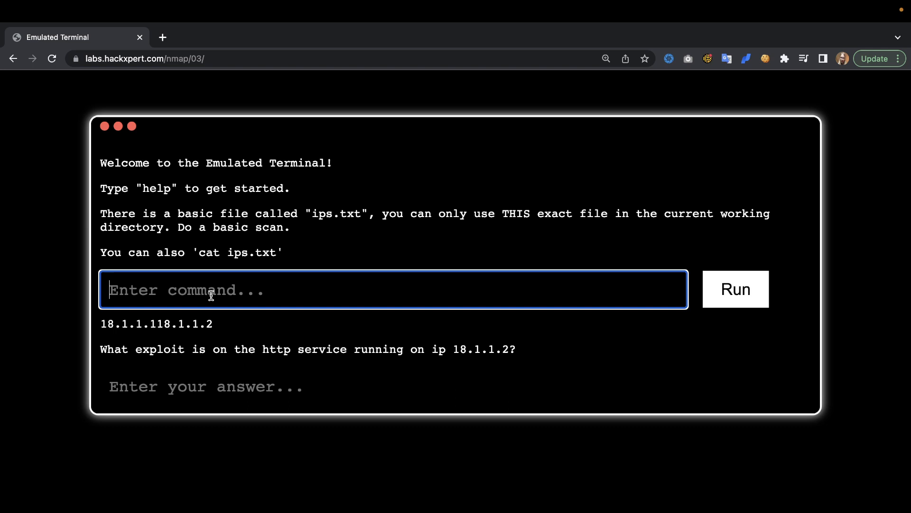
- Enter the command nmap -iL ips.txt without running it
text(nmap -i)
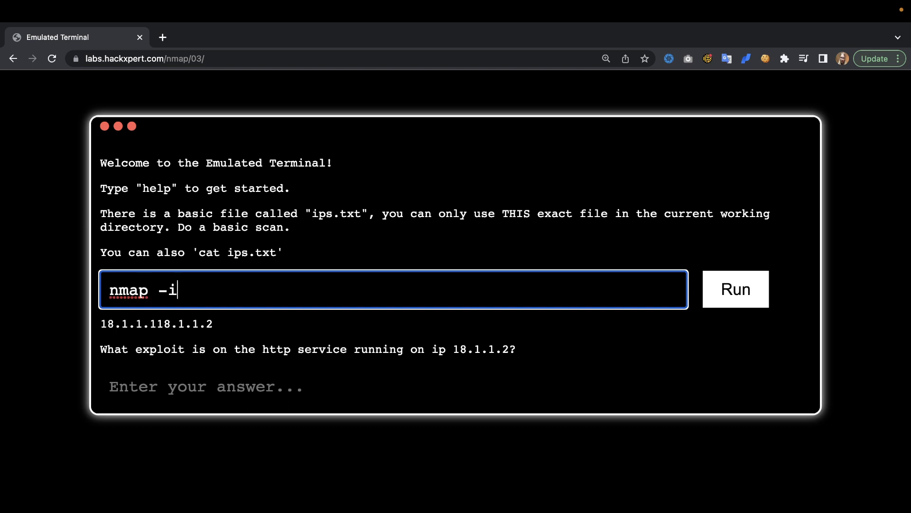
text(L)
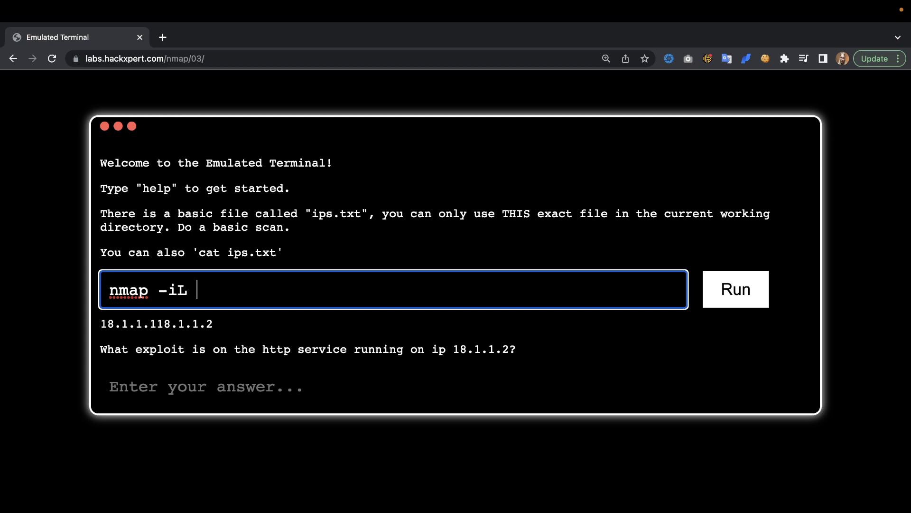
text(ips.txt)
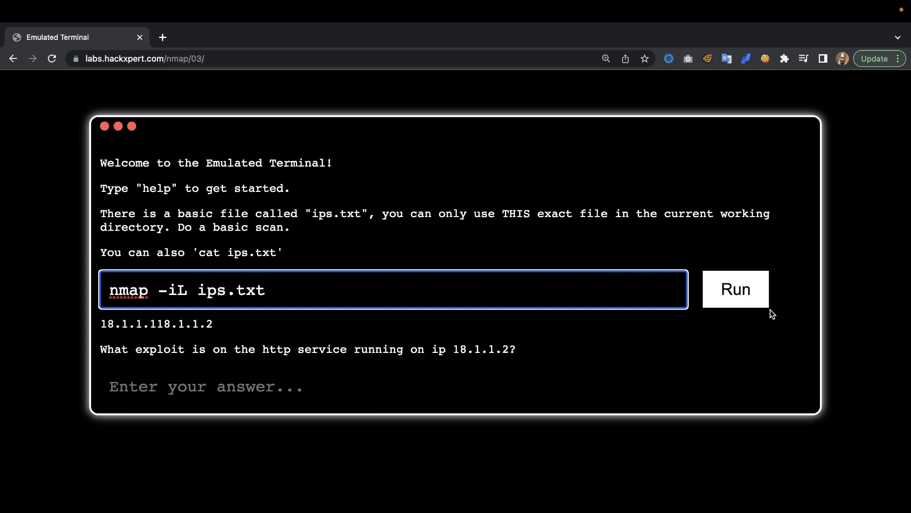
- Run nmap -iL ips.txt and mark 18.1.1.2's http port 113
click(735, 289)
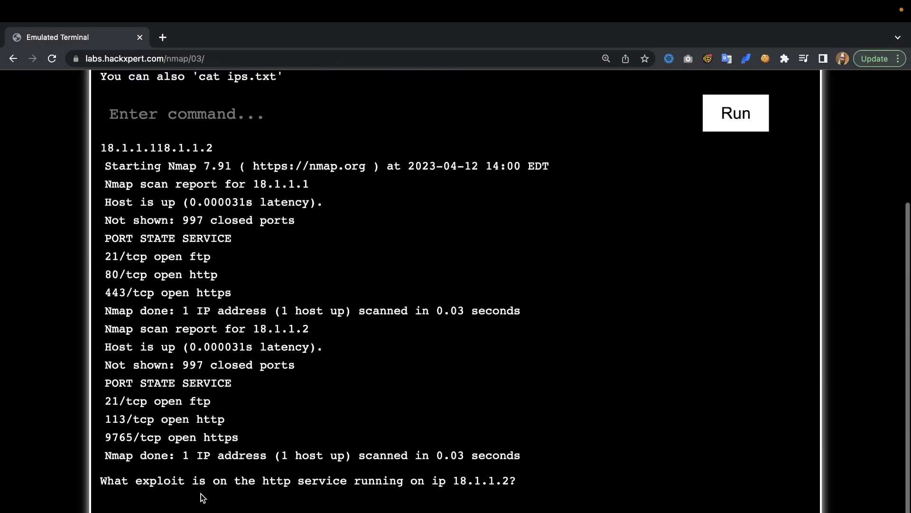
mouse_move(269, 494)
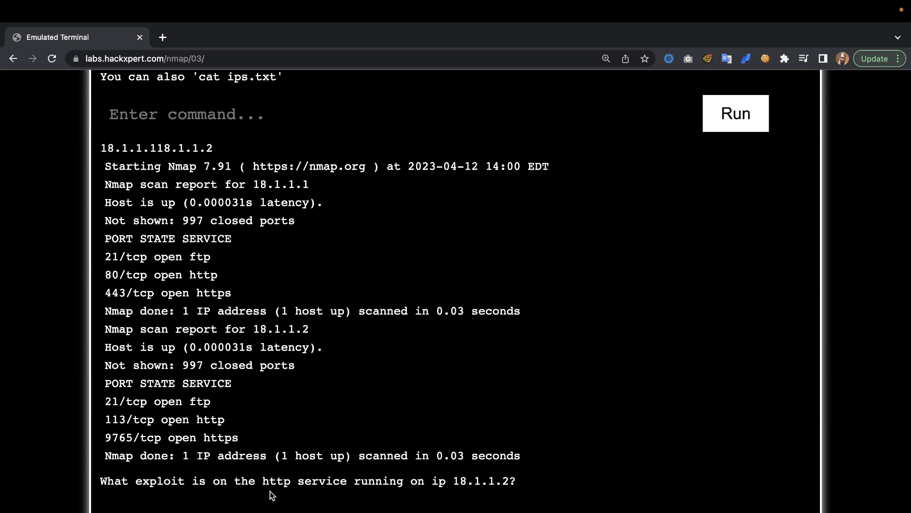
mouse_move(264, 498)
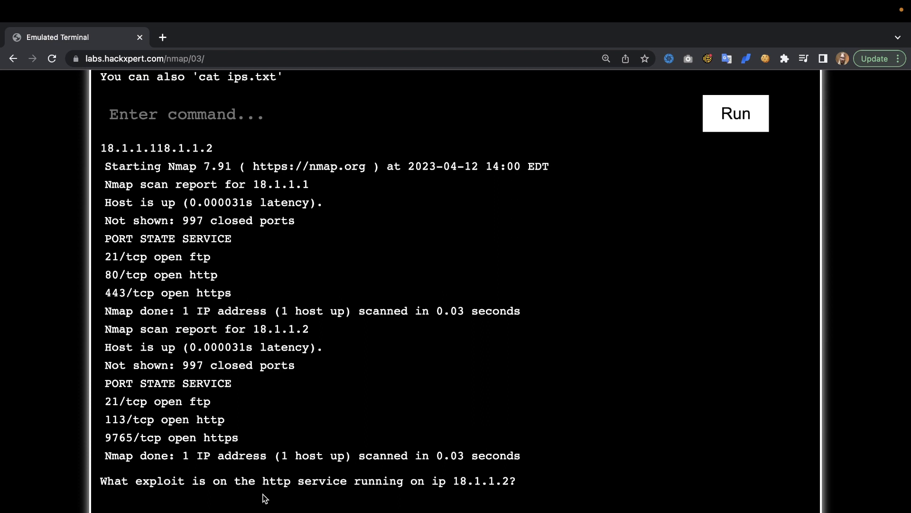
double_click(116, 419)
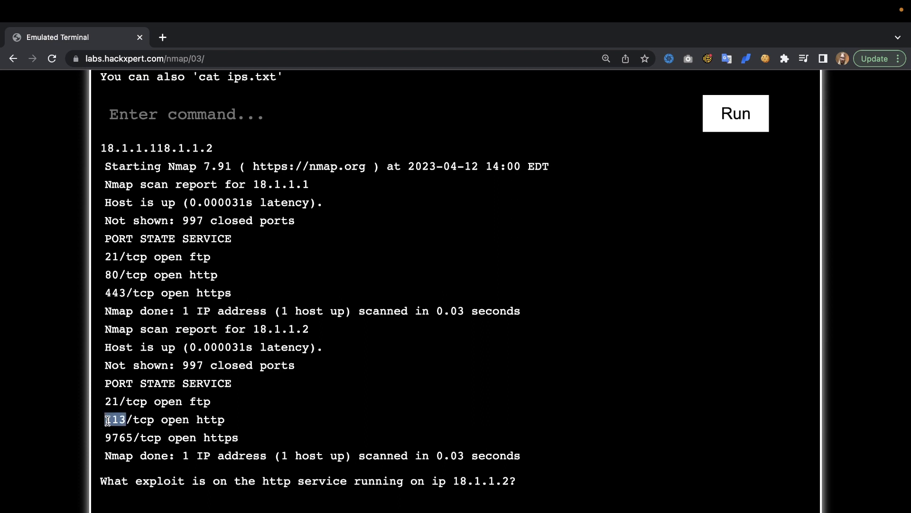